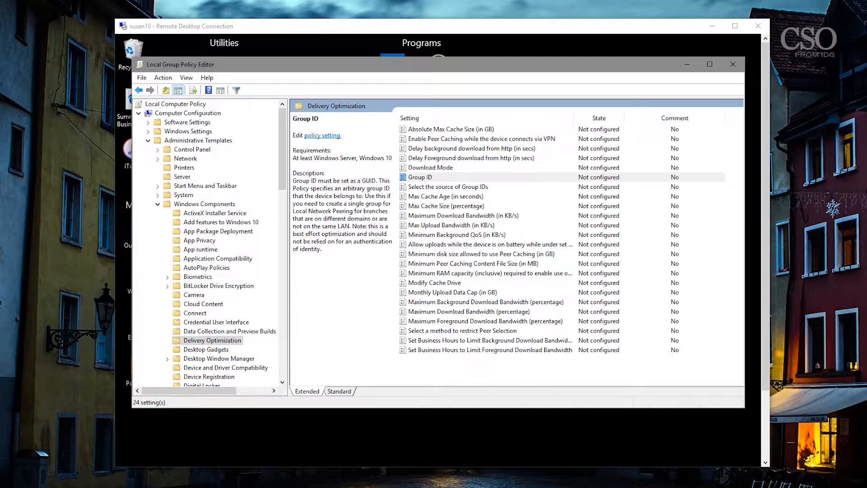
{"action": "mouse_move", "coordinate": [336, 286]}
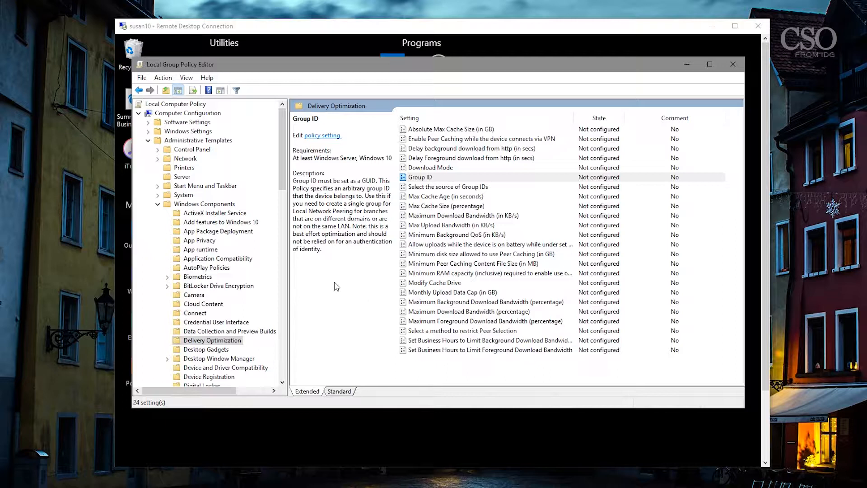
{"action": "mouse_move", "coordinate": [245, 92]}
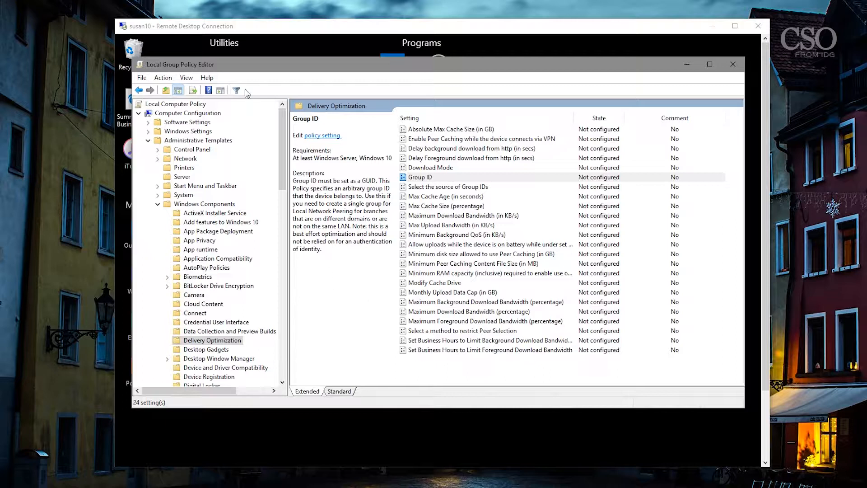
{"action": "mouse_move", "coordinate": [237, 81]}
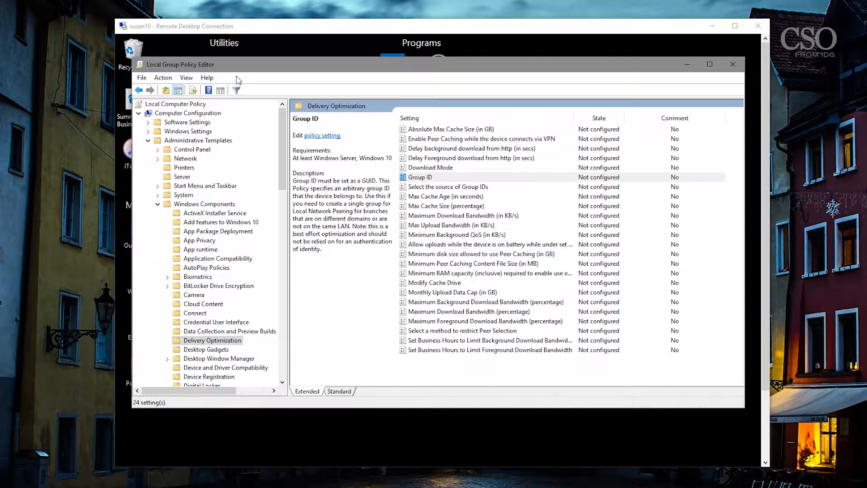
{"action": "mouse_move", "coordinate": [237, 80]}
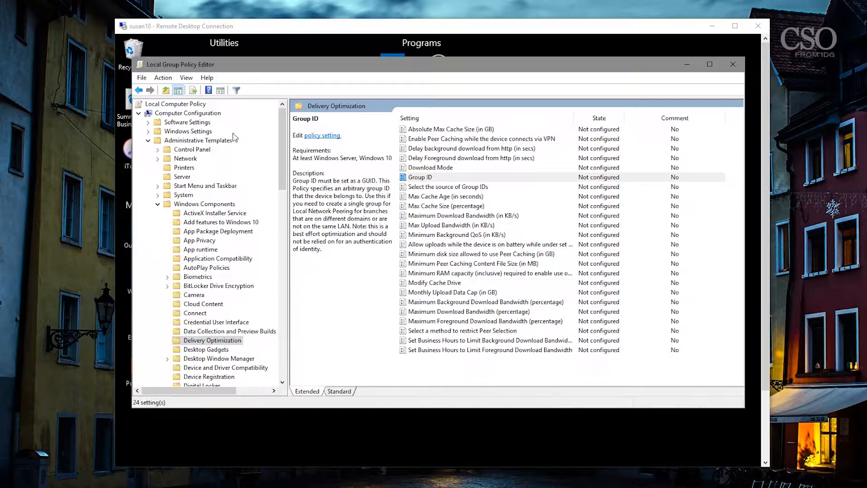
{"action": "mouse_move", "coordinate": [240, 153]}
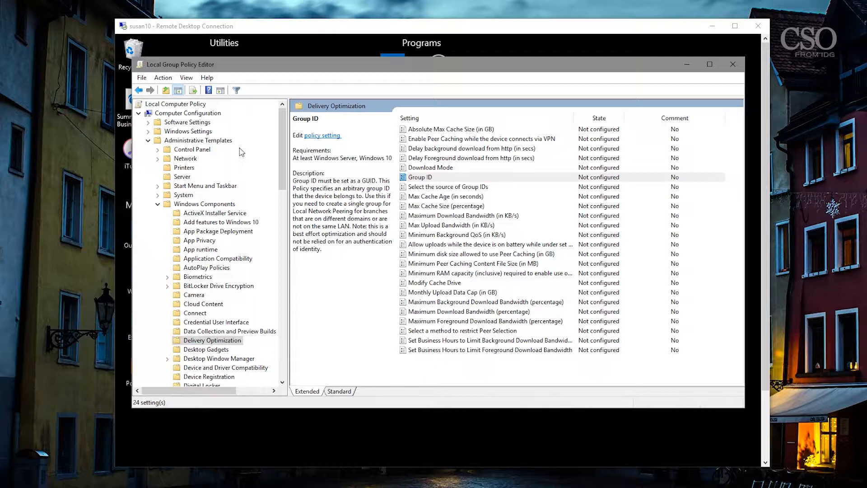
{"action": "mouse_move", "coordinate": [191, 122]}
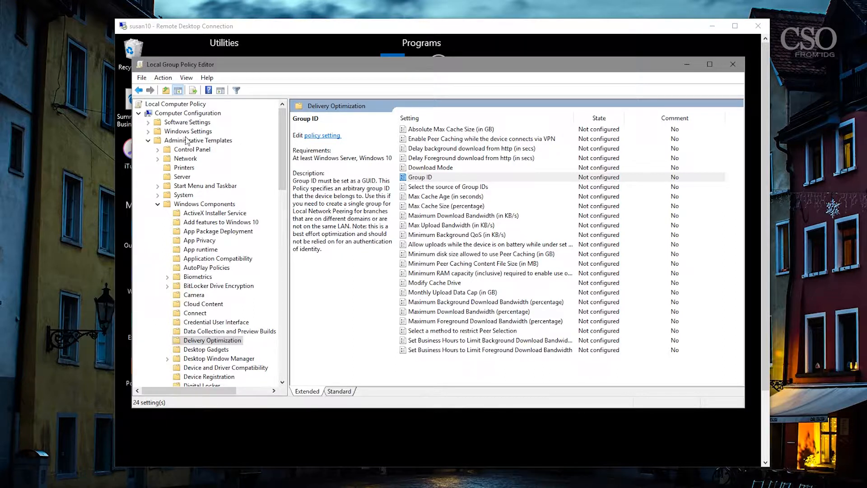
{"action": "mouse_move", "coordinate": [193, 159]}
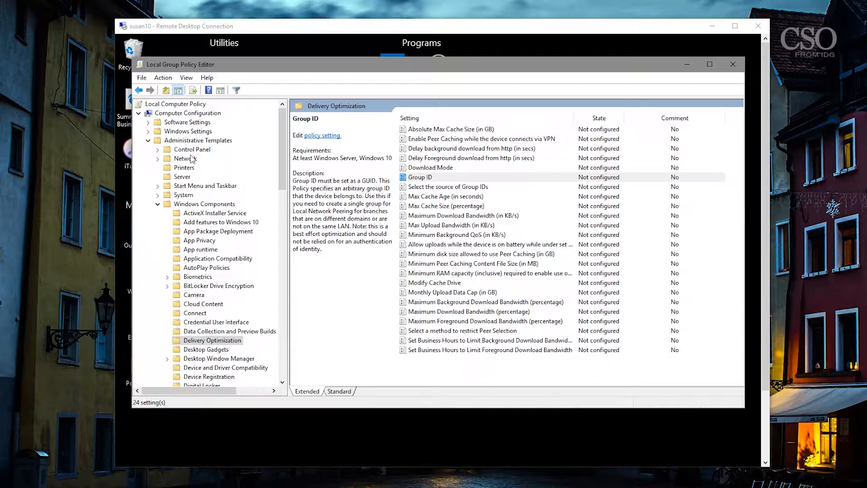
{"action": "mouse_move", "coordinate": [222, 354]}
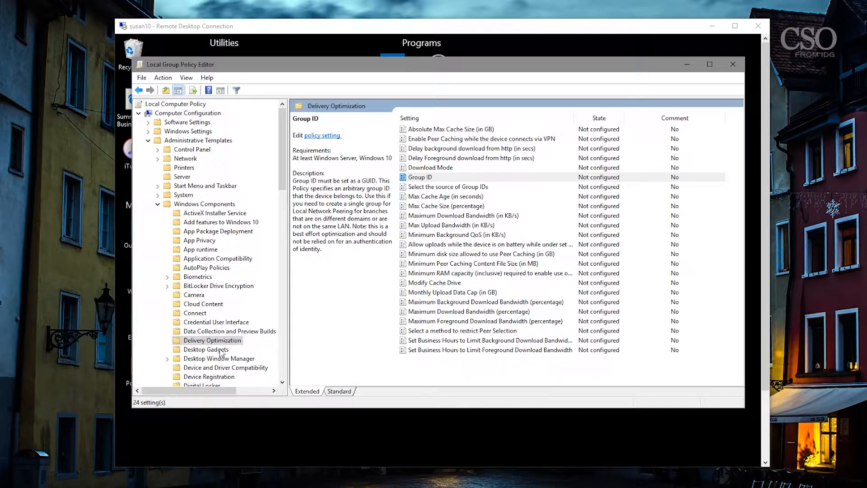
{"action": "mouse_move", "coordinate": [416, 405]}
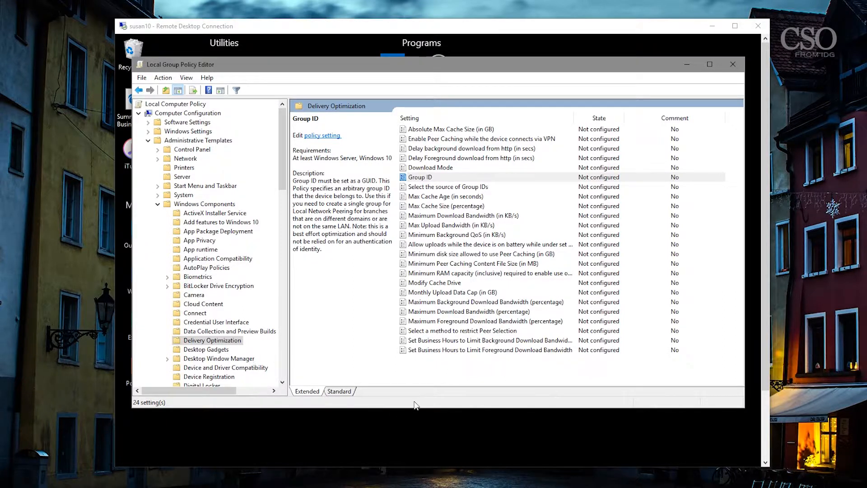
{"action": "mouse_move", "coordinate": [385, 316]}
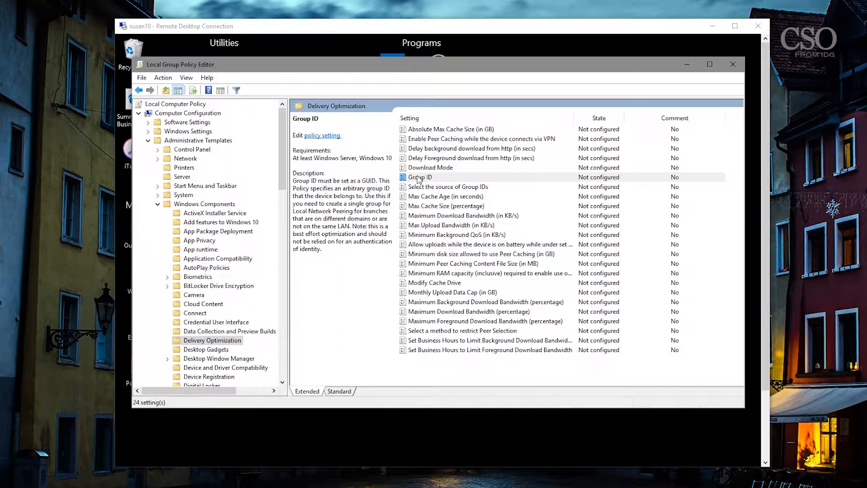
Step: Preview the Group ID policy, cancel it, then bring up the background business-hours bandwidth policy
{"action": "double_click", "coordinate": [419, 177]}
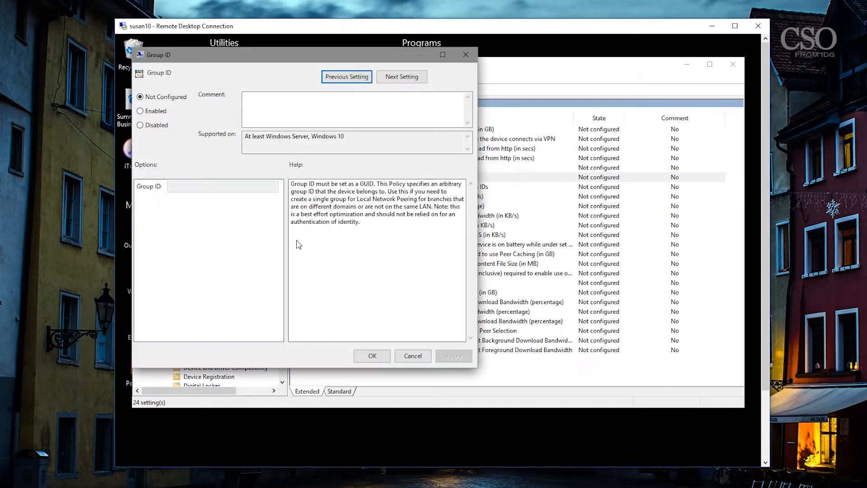
{"action": "mouse_move", "coordinate": [246, 244]}
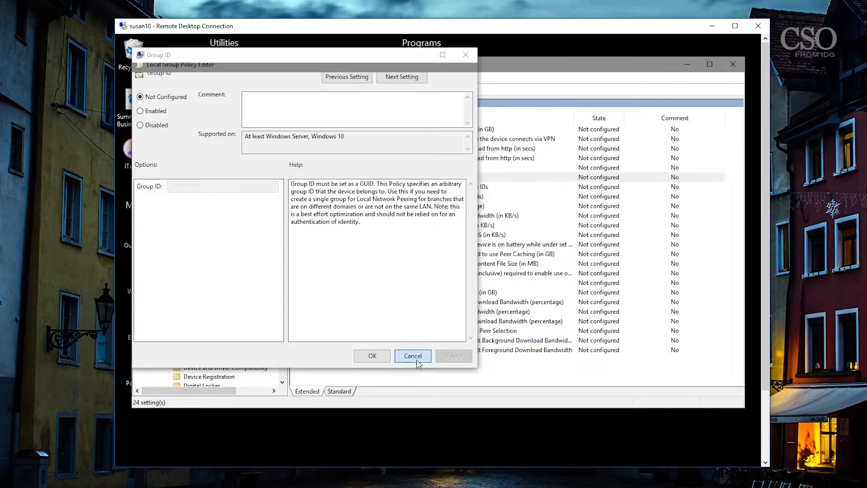
{"action": "left_click", "coordinate": [411, 355]}
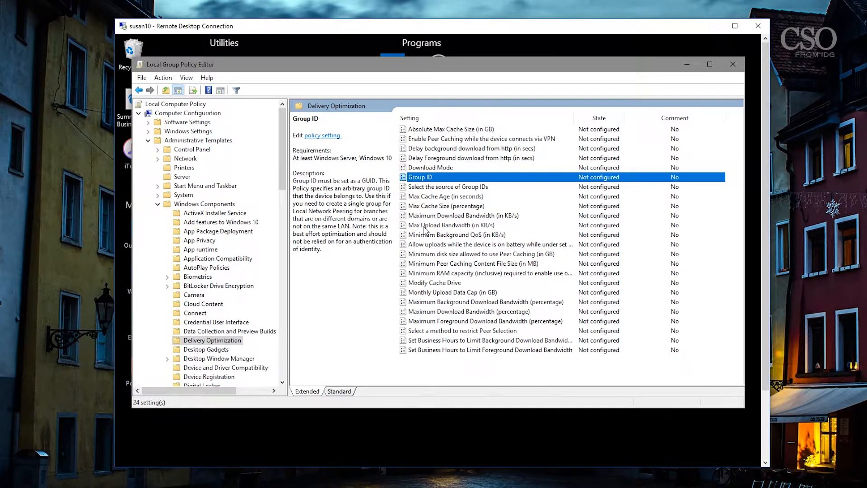
{"action": "mouse_move", "coordinate": [425, 245]}
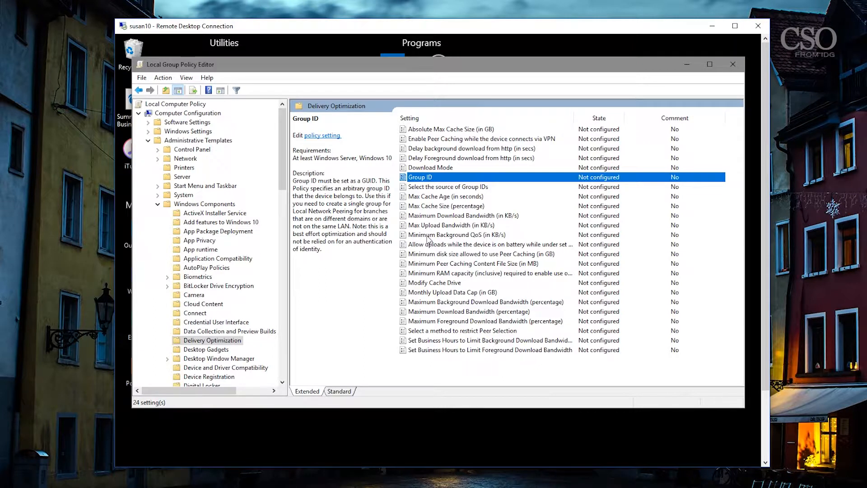
{"action": "mouse_move", "coordinate": [437, 300]}
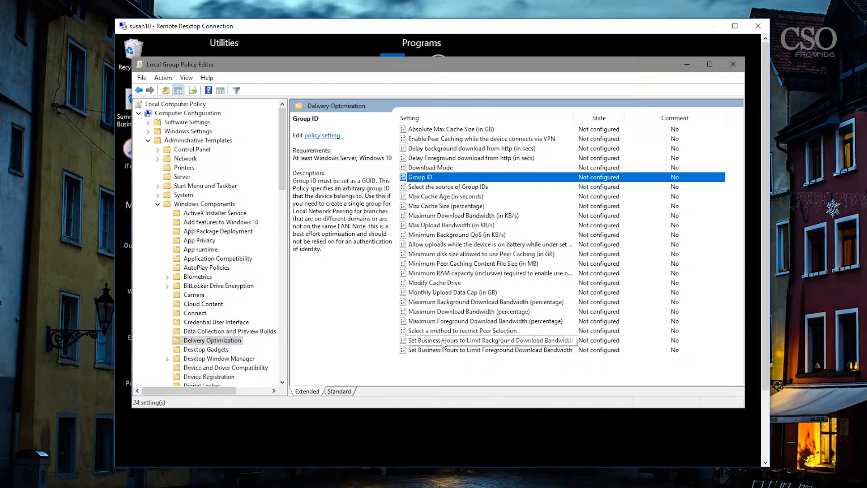
{"action": "double_click", "coordinate": [489, 341]}
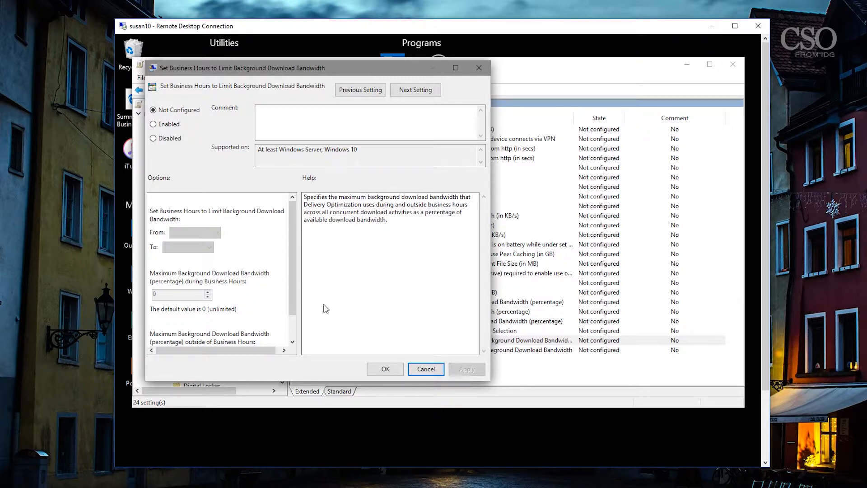
Step: Cancel the background policy, preview the foreground business-hours bandwidth policy and cancel it too
{"action": "left_click", "coordinate": [425, 368]}
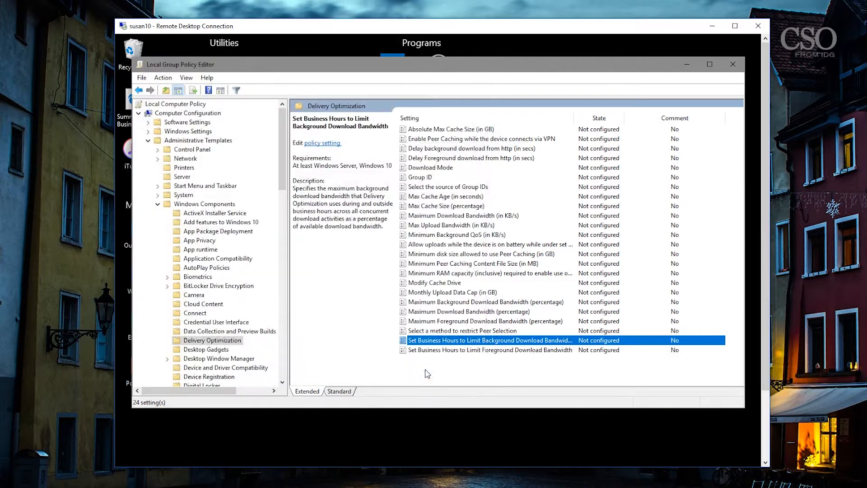
{"action": "double_click", "coordinate": [488, 349]}
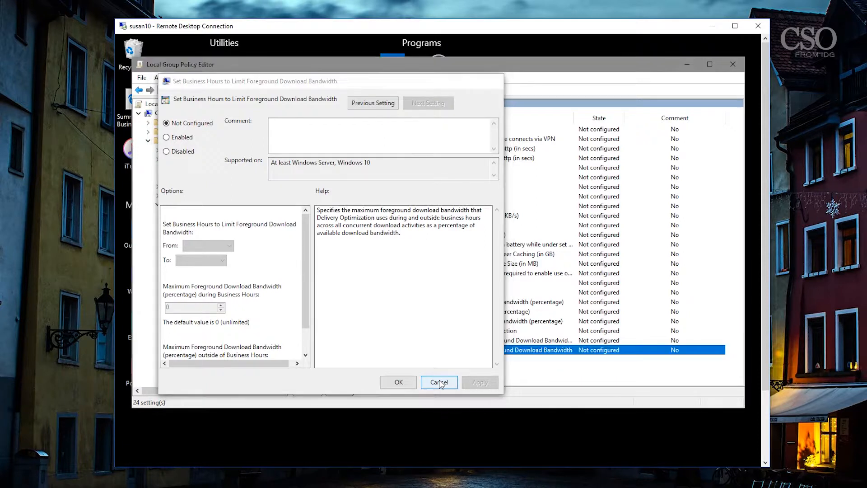
{"action": "left_click", "coordinate": [439, 382]}
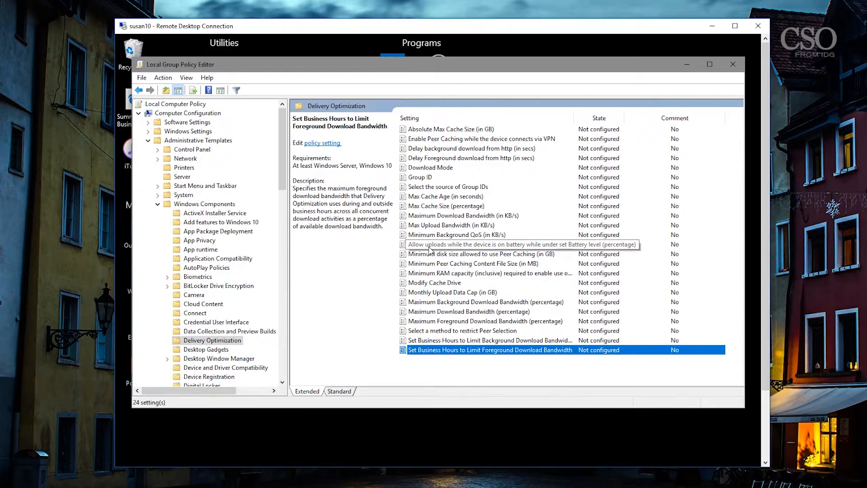
{"action": "mouse_move", "coordinate": [364, 163]}
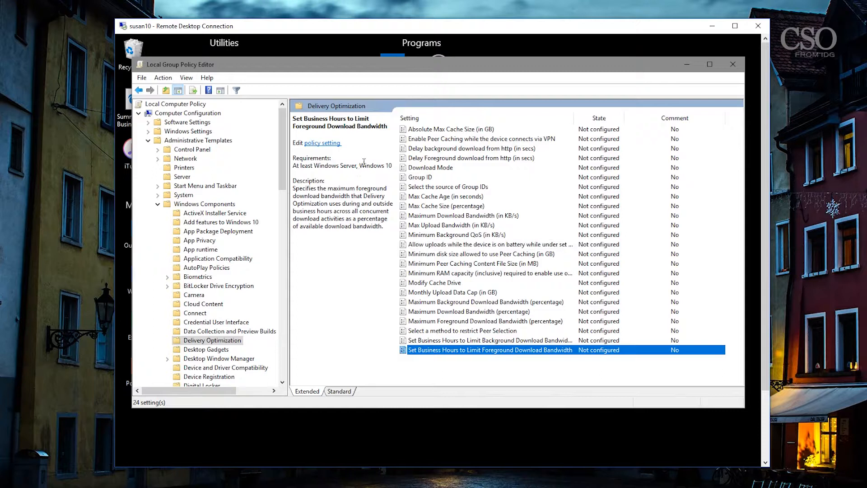
{"action": "mouse_move", "coordinate": [430, 172]}
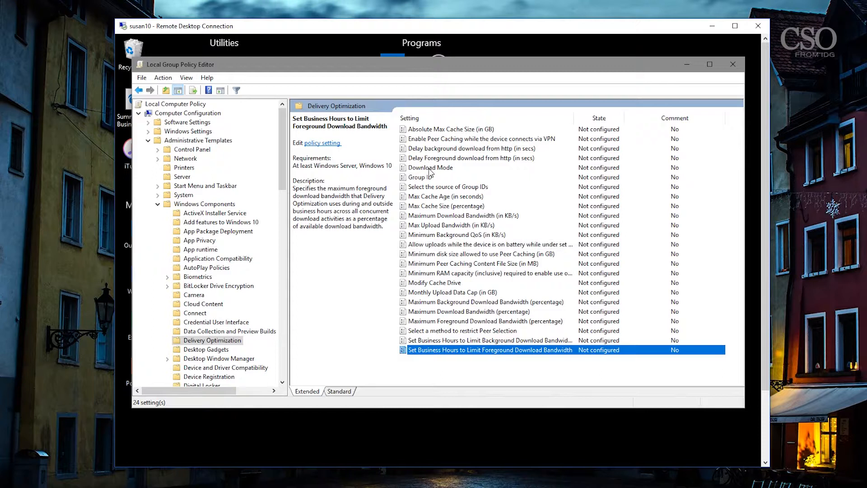